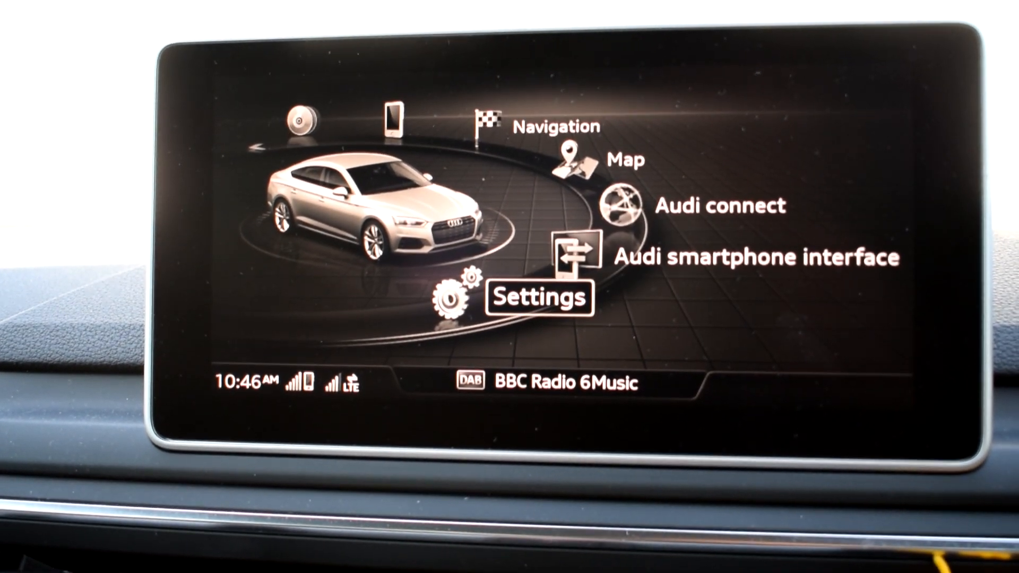
- Go to Settings > MMI settings > System maintenance
left_click(539, 296)
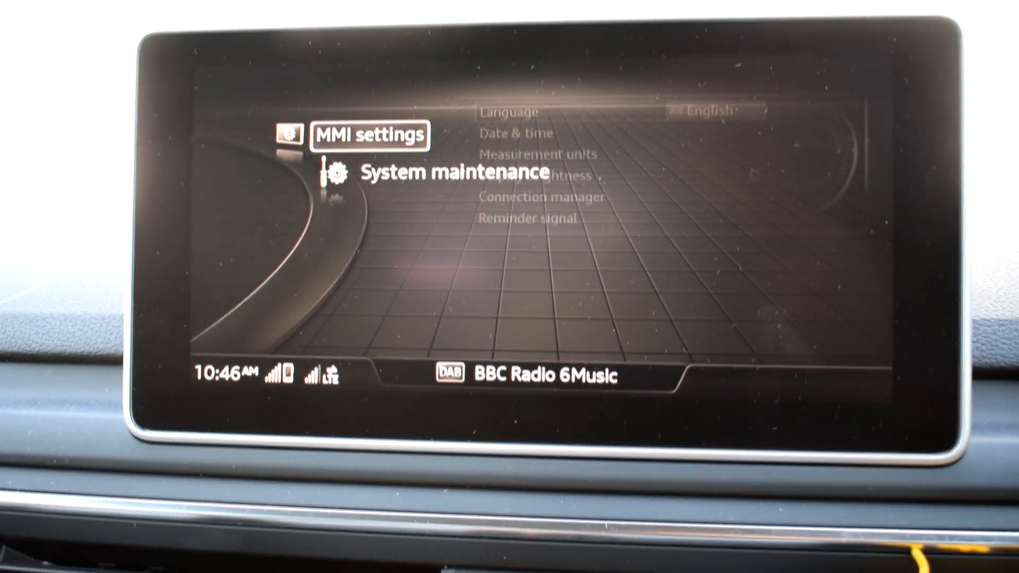
left_click(452, 173)
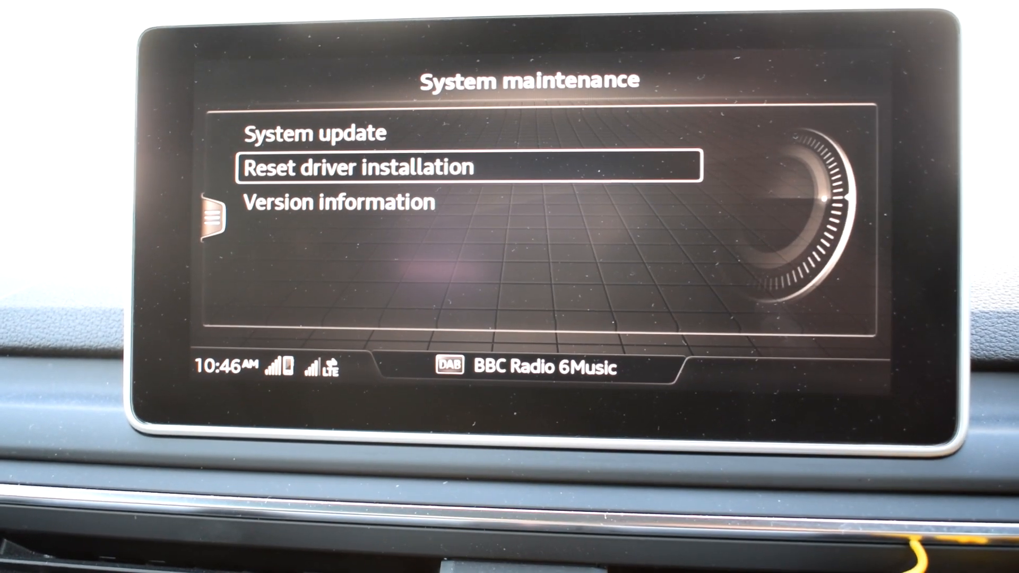
- Start System update and scroll the medium list (Online update, SD cards, CD/DVD, USB)
left_click(314, 133)
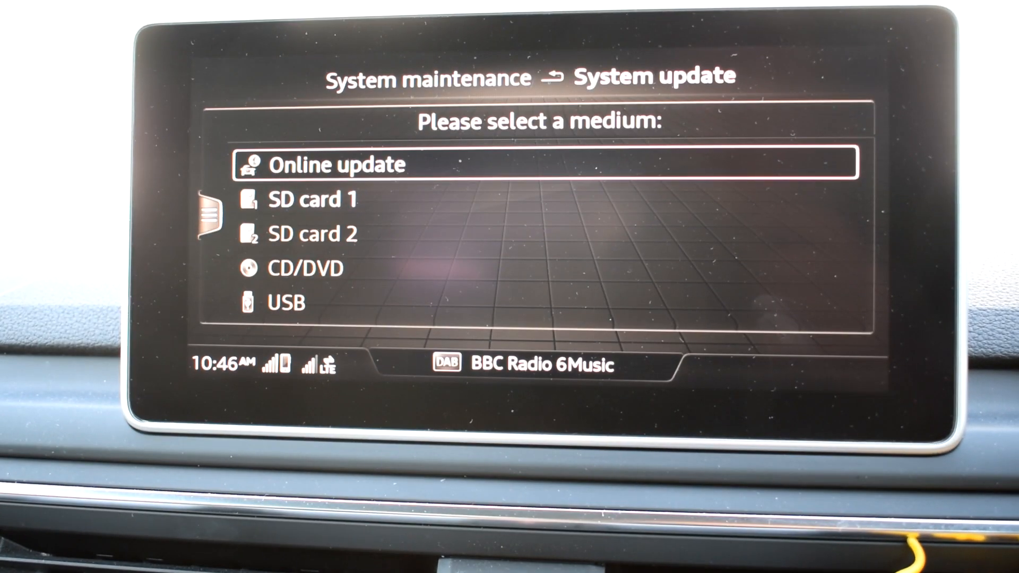
scroll("down", 3)
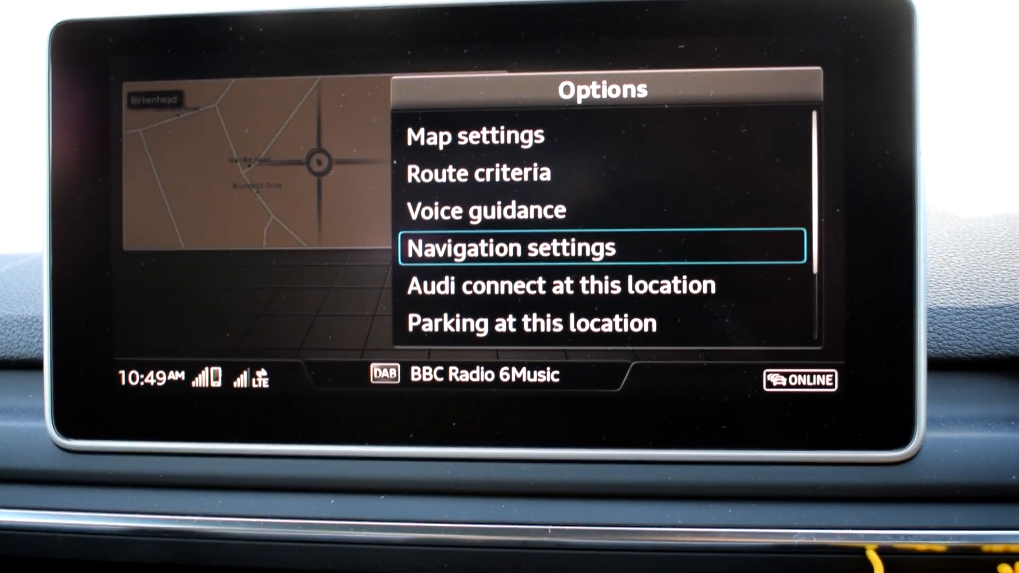
- Tick Mobile Cameras under Navigation settings > Arrival notification > myAudi special destinations
left_click(509, 247)
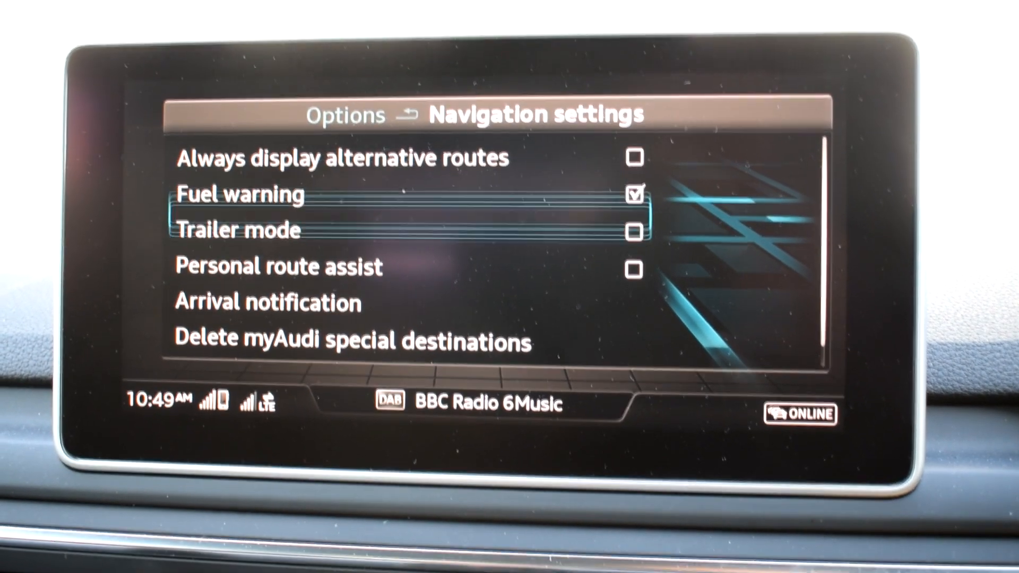
left_click(266, 301)
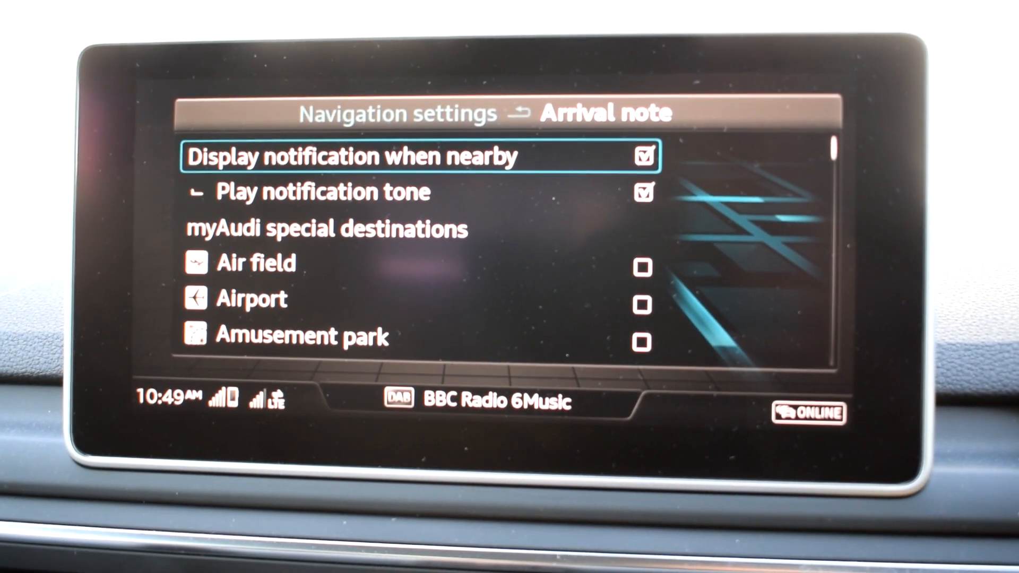
scroll("down", 3)
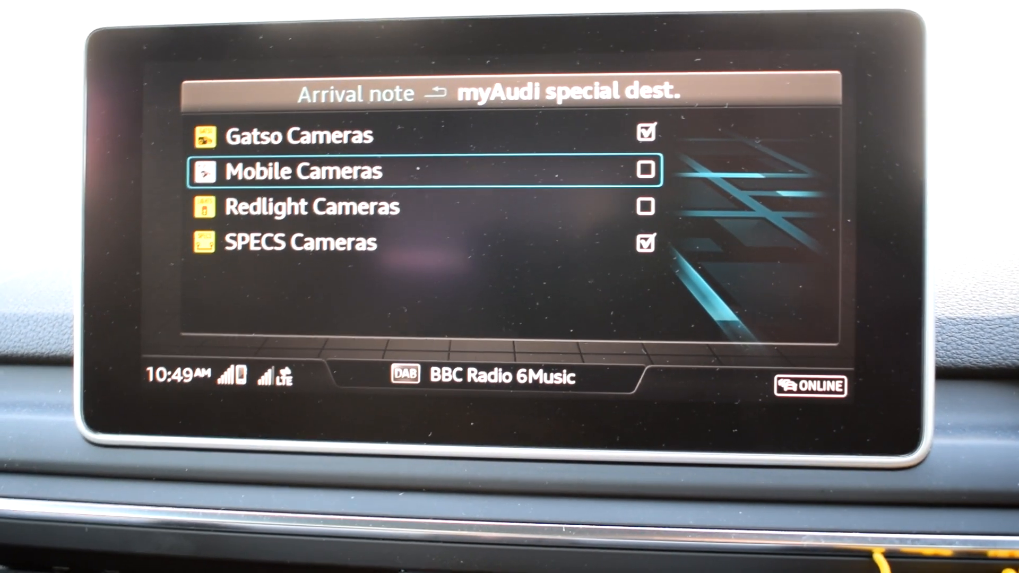
left_click(643, 171)
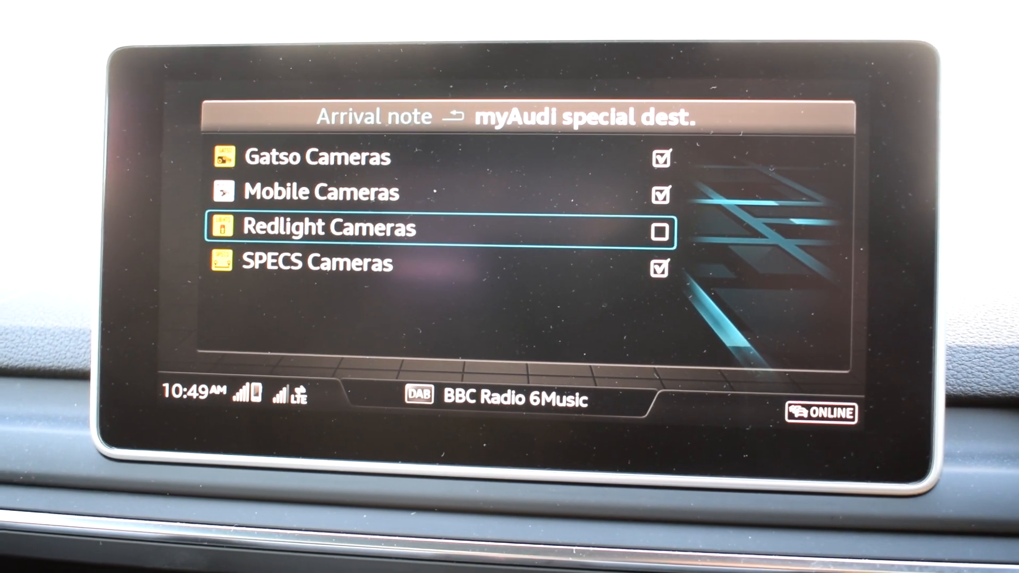